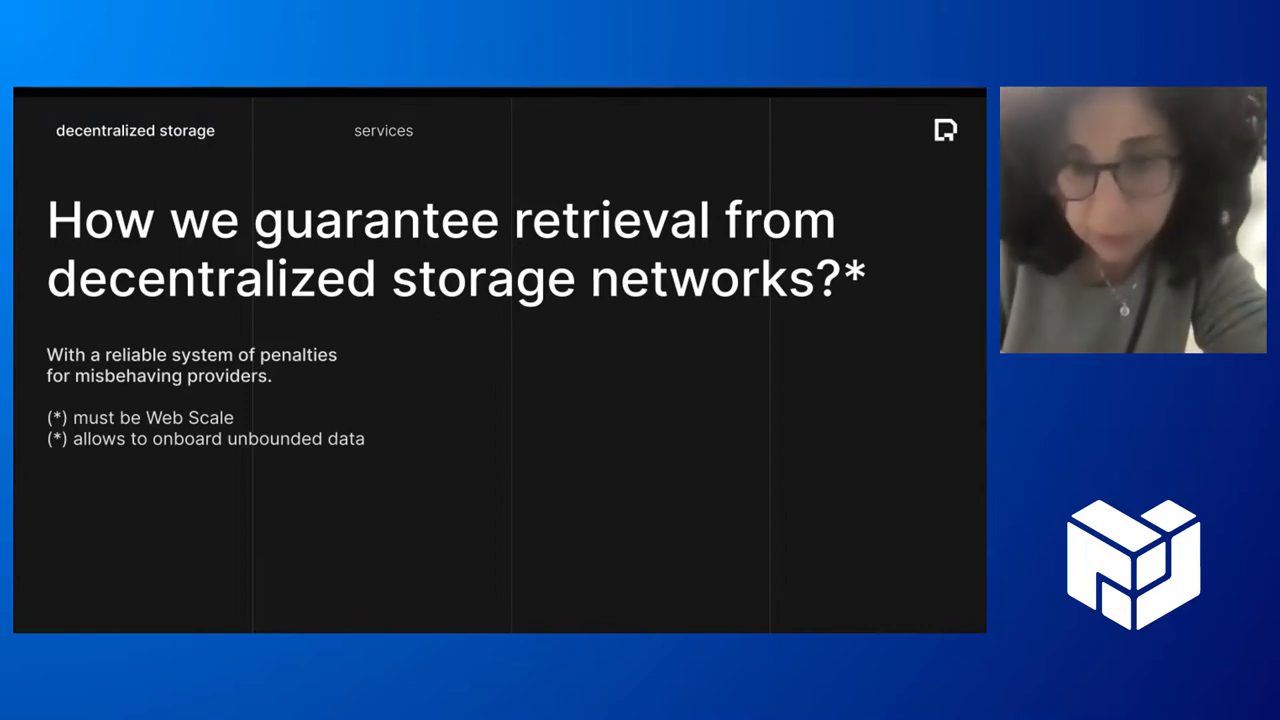
Advance to 'The referees' slide showing five online nodes, three needing trust.
{"action": "key", "text": "Right"}
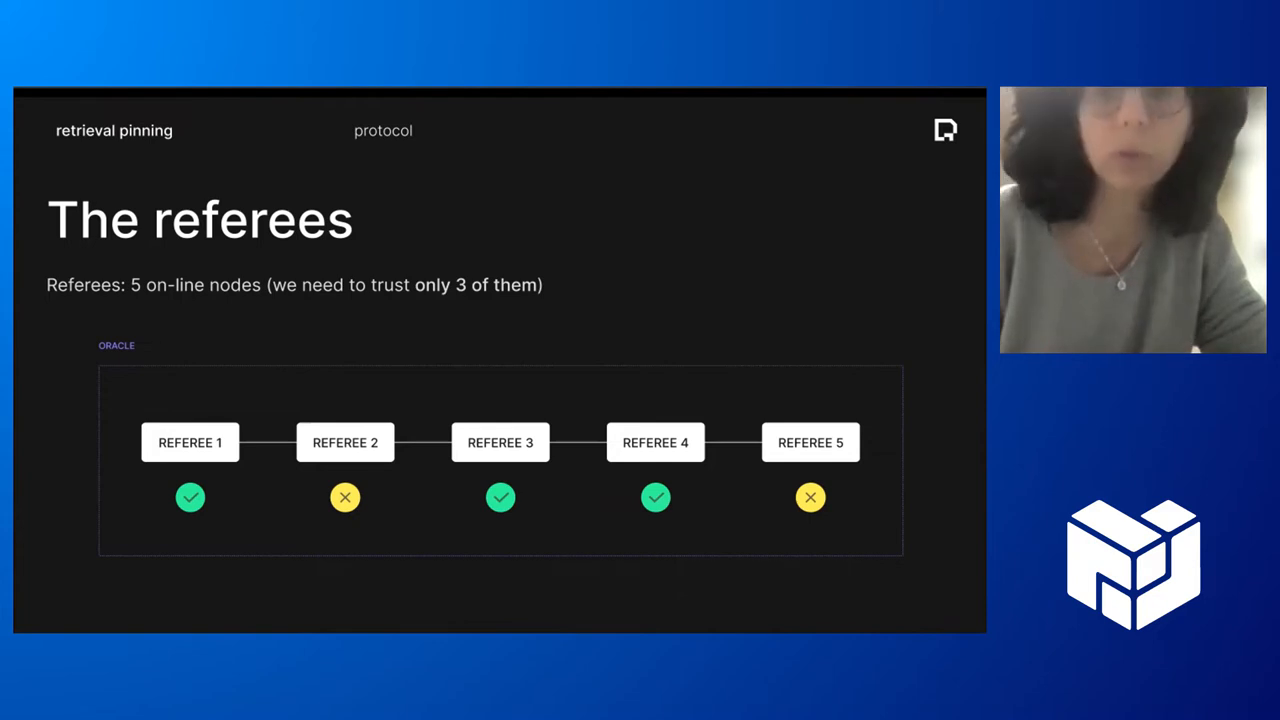
Advance to 'The protocol 1/4' slide where the client's retrieval from the provider fails.
{"action": "key", "text": "Right"}
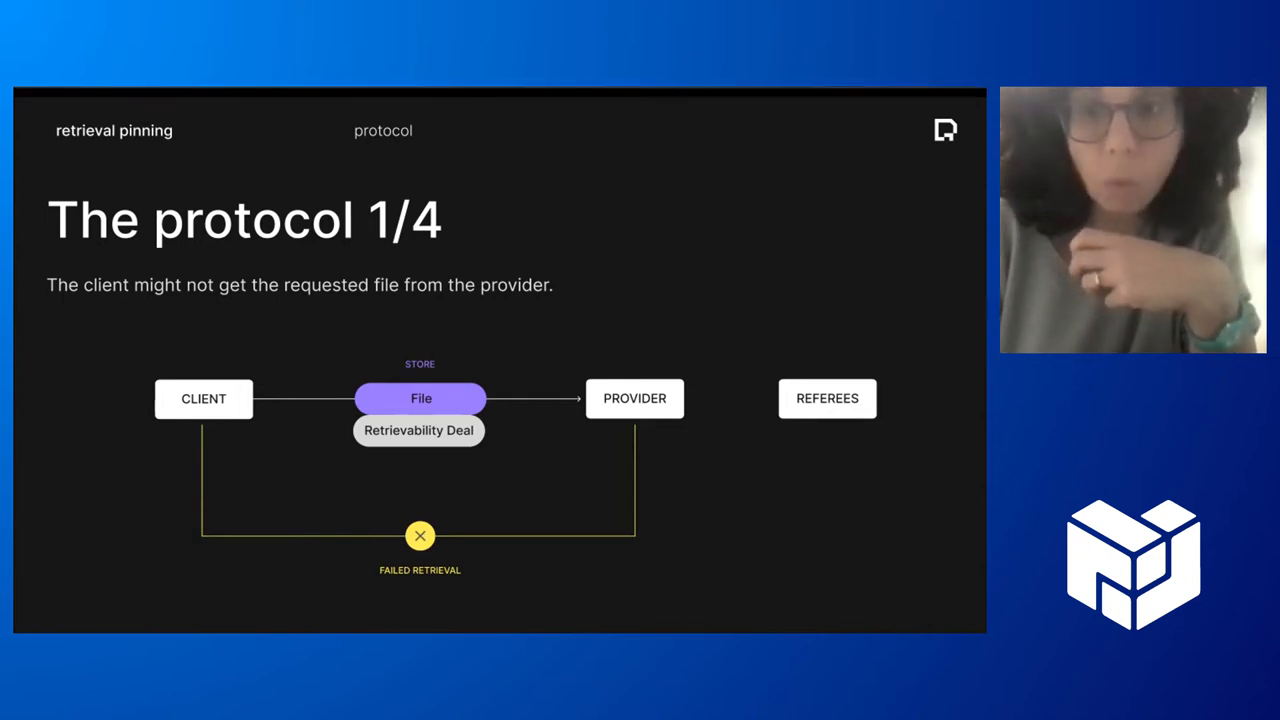
Step through protocol slides 2/4 and 3/4, reaching the collateral-taken stage.
{"action": "key", "text": "Right"}
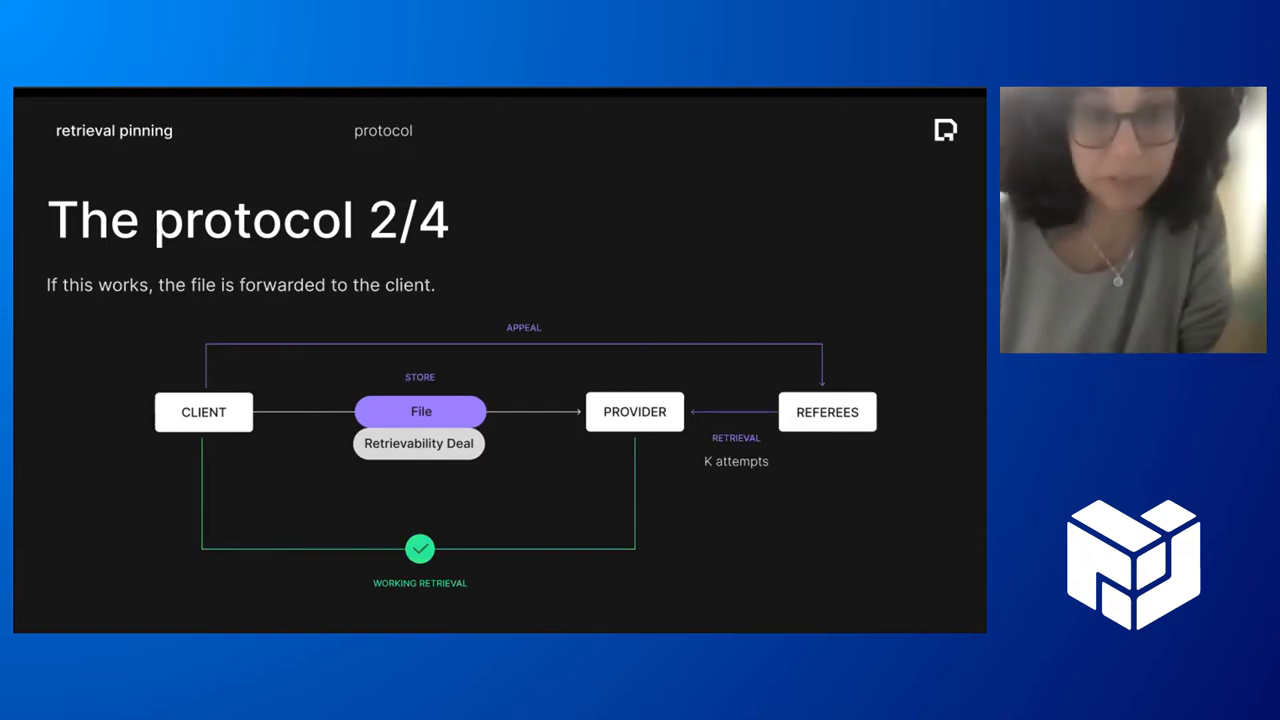
{"action": "key", "text": "Right"}
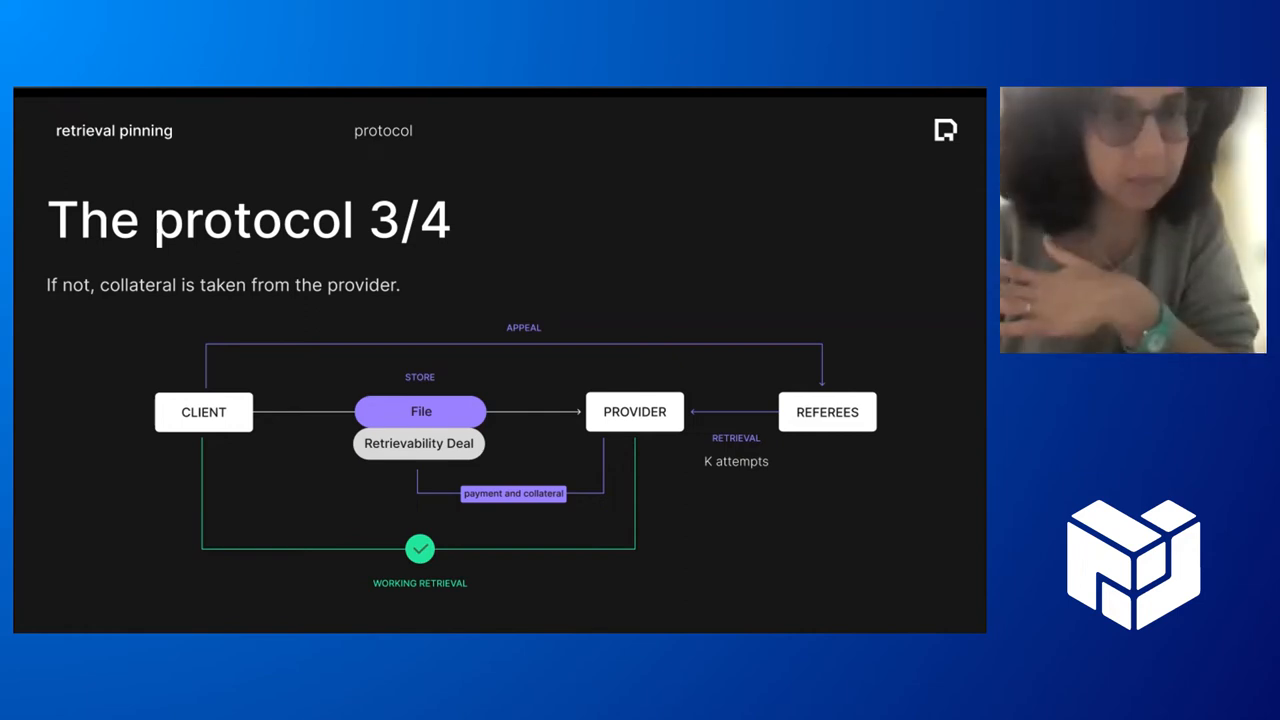
{"action": "key", "text": "right"}
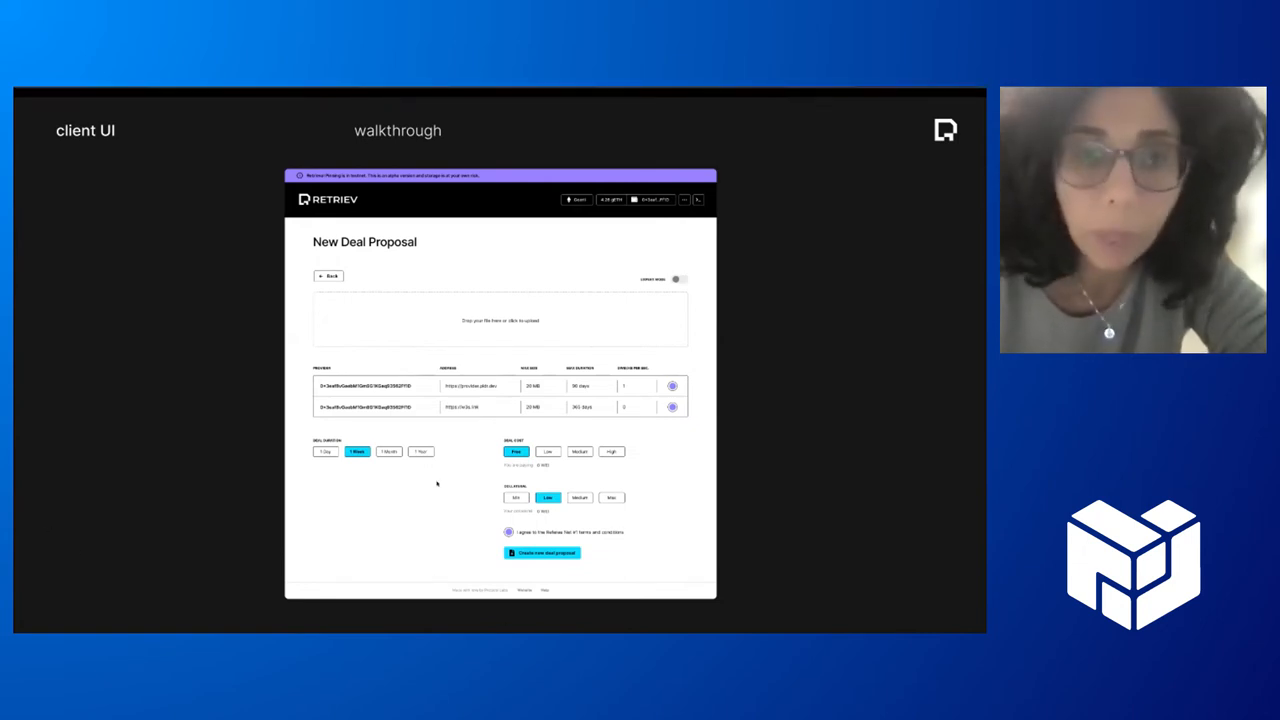
{"action": "mouse_move", "coordinate": [397, 403]}
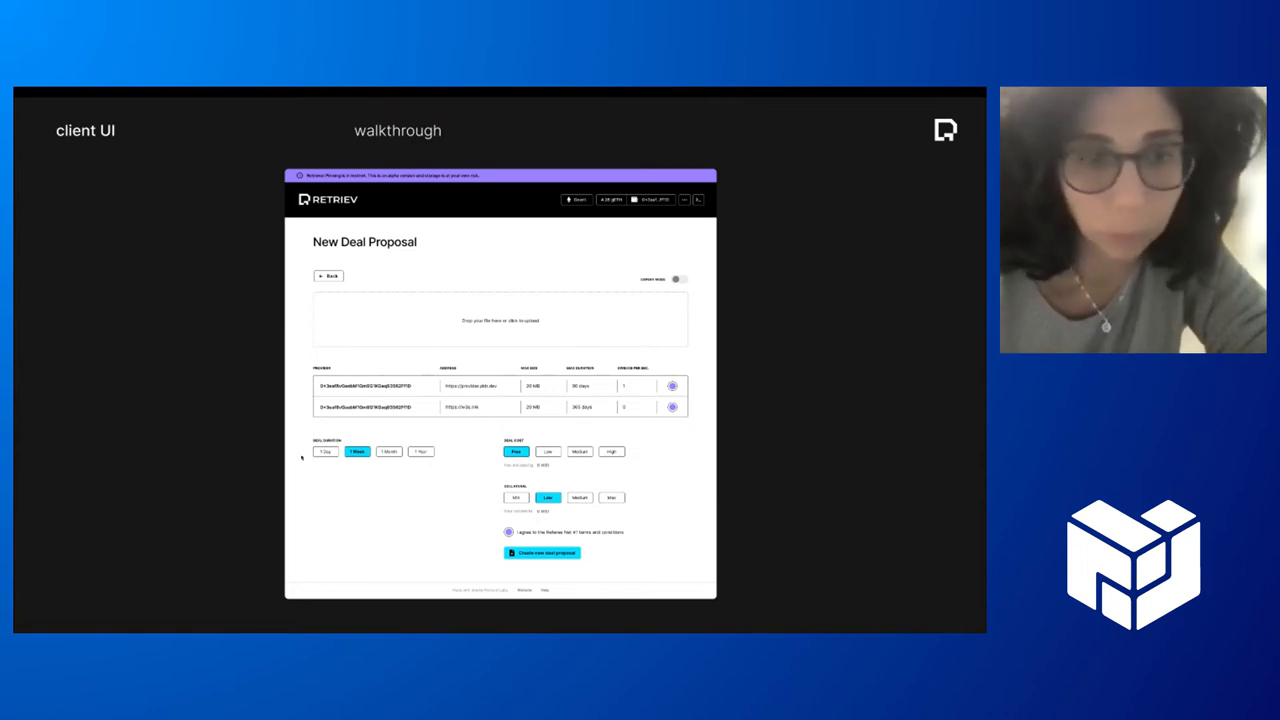
{"action": "mouse_move", "coordinate": [449, 510]}
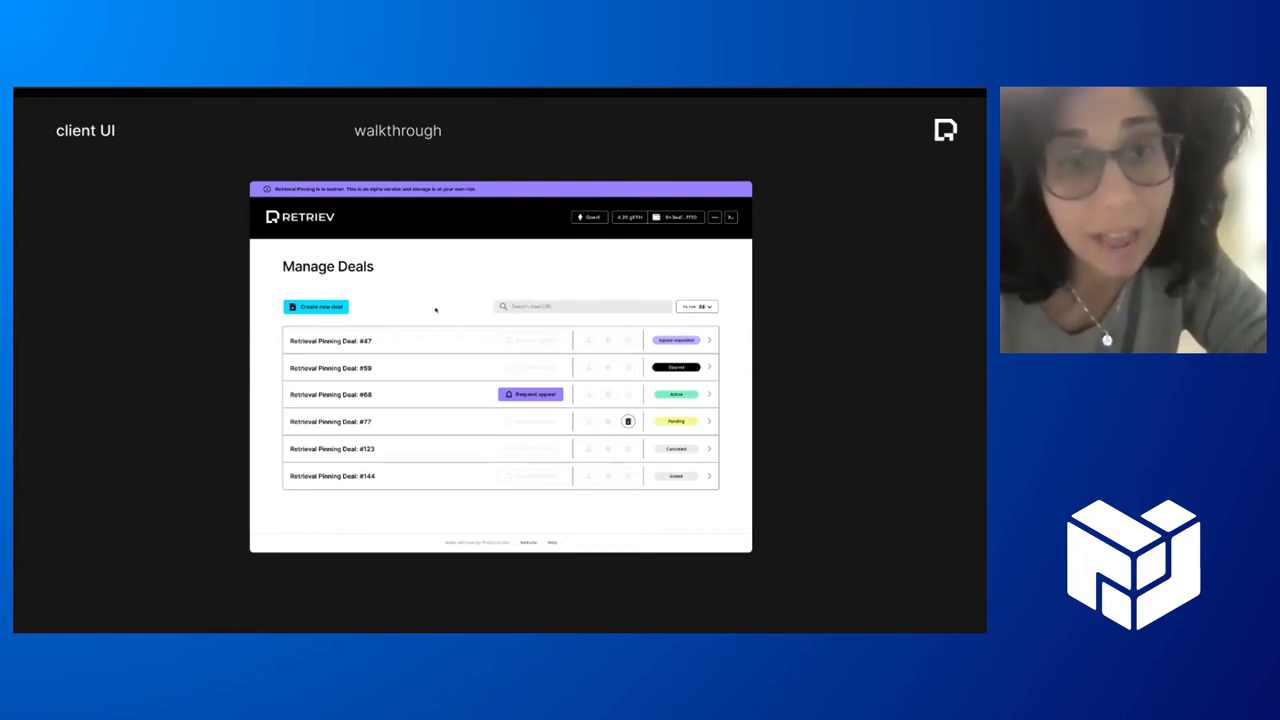
{"action": "mouse_move", "coordinate": [476, 458]}
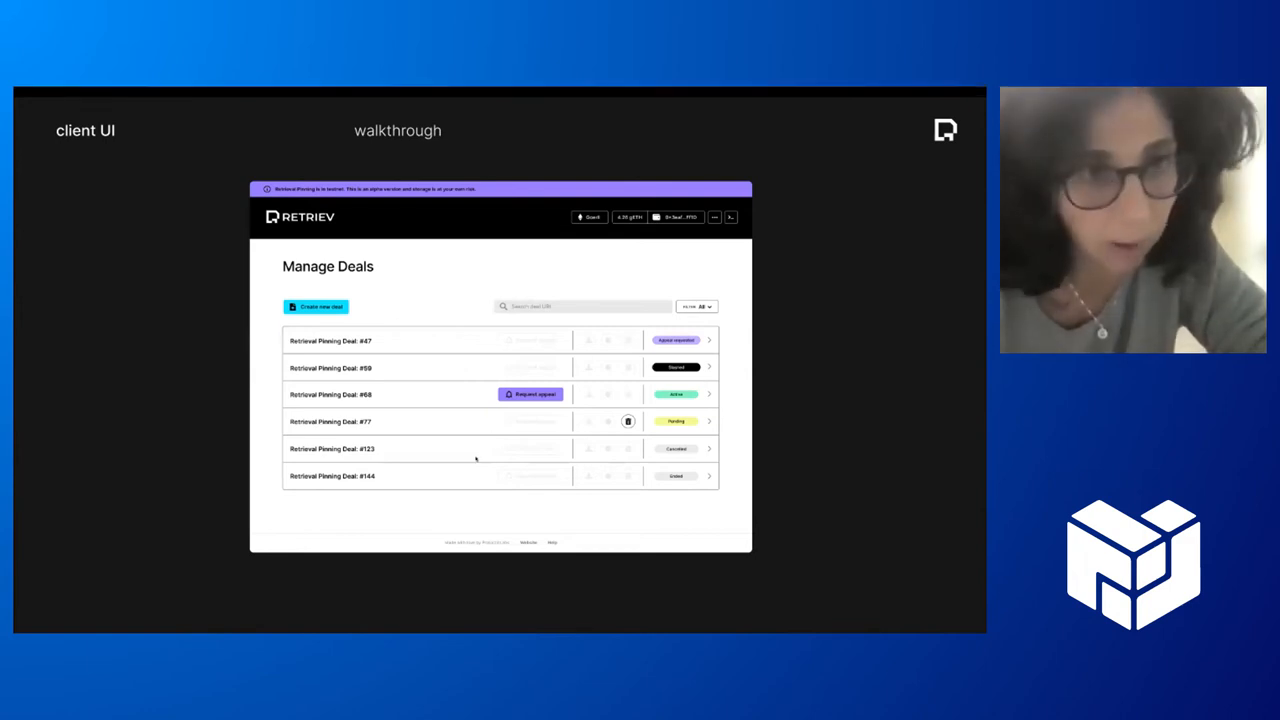